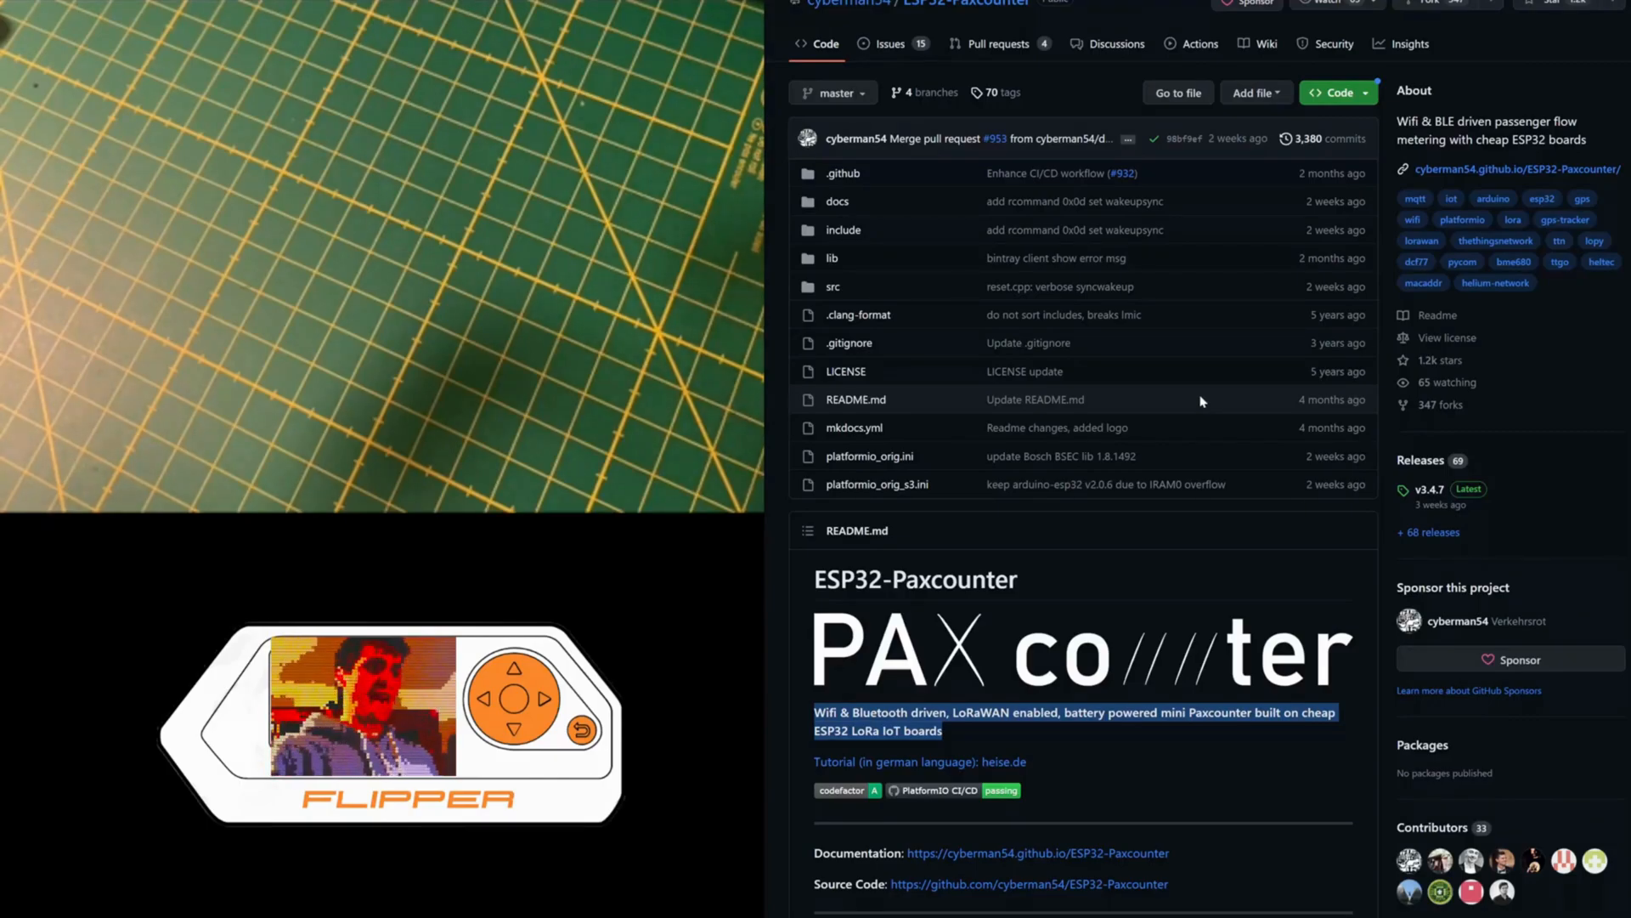
{"action": "scroll", "scroll_direction": "down", "scroll_amount": 3}
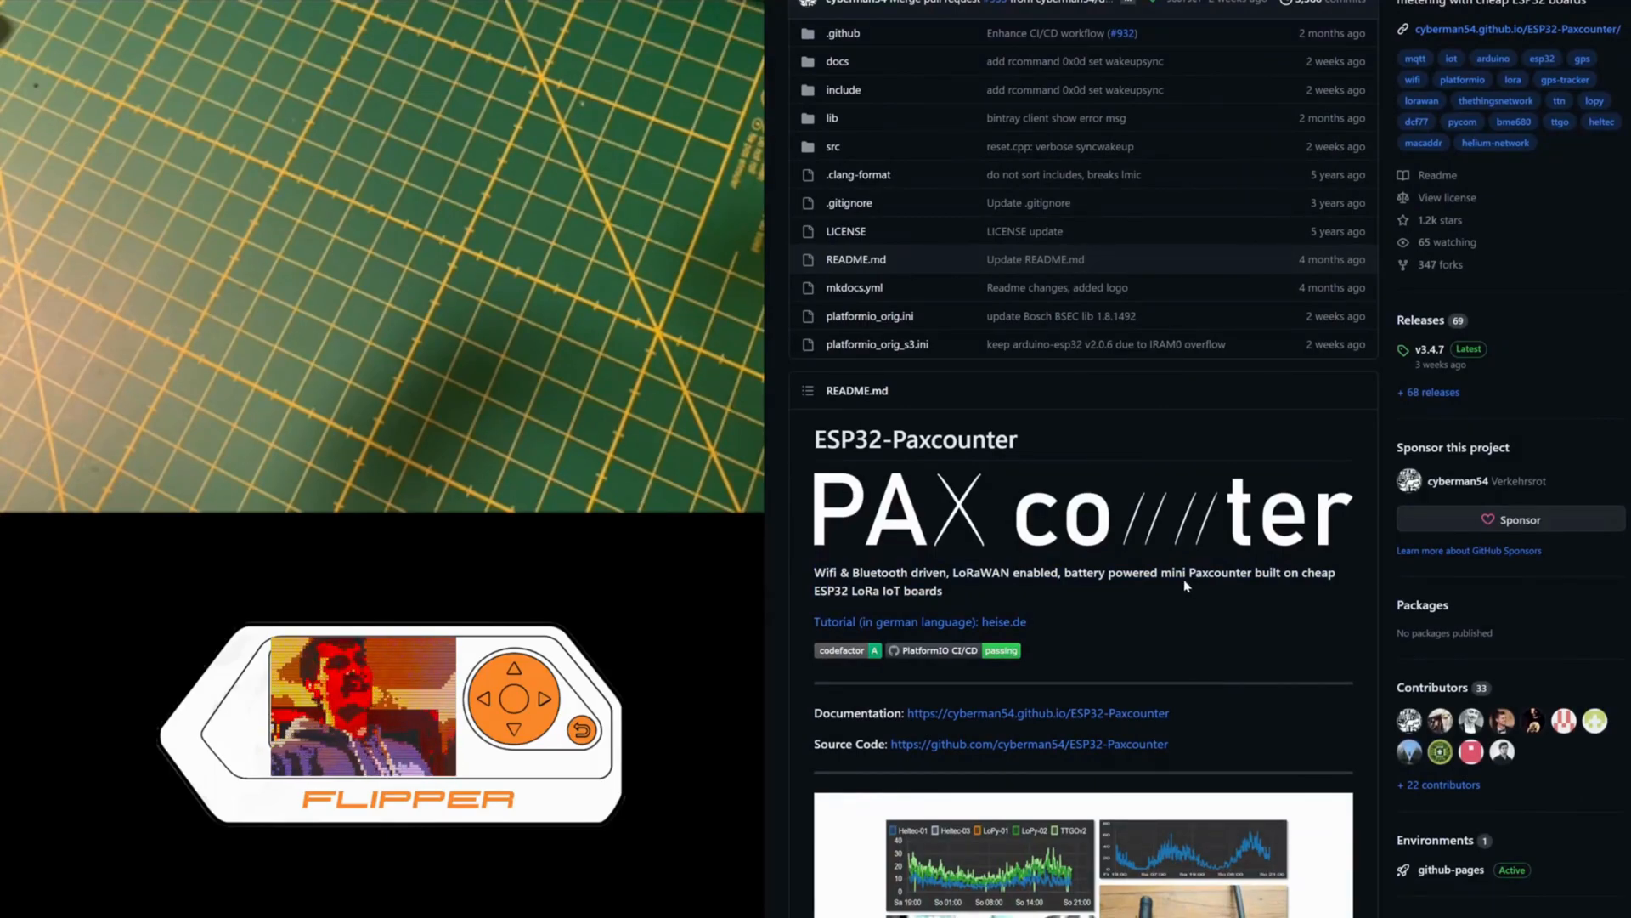
{"action": "scroll", "scroll_direction": "down", "scroll_amount": 3}
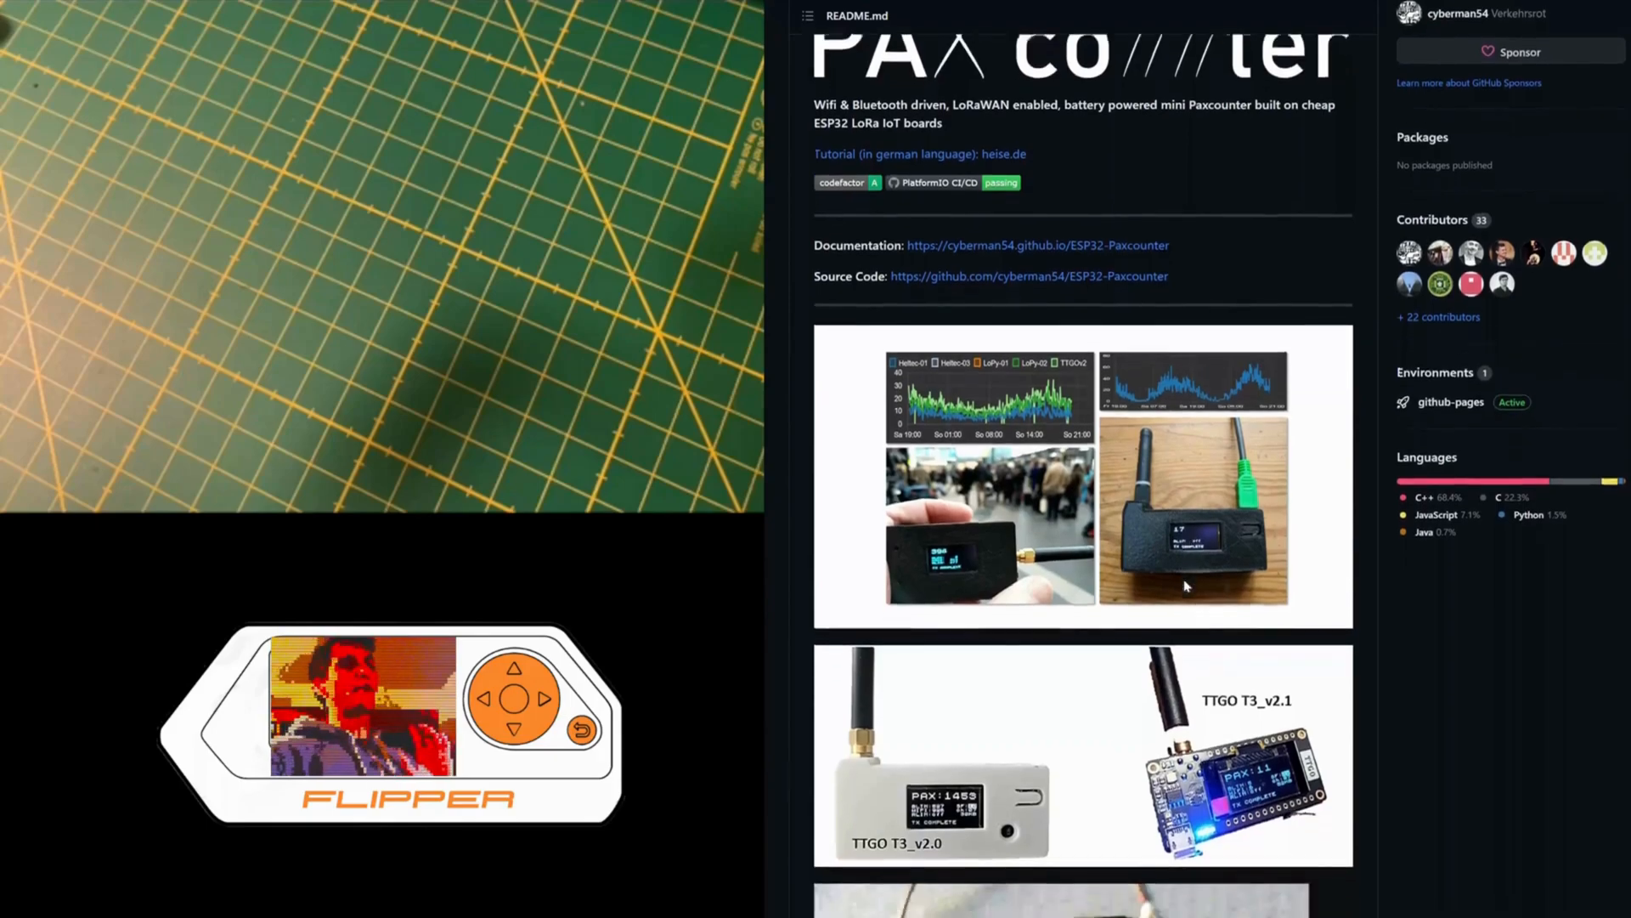
{"action": "scroll", "scroll_direction": "down", "scroll_amount": 3}
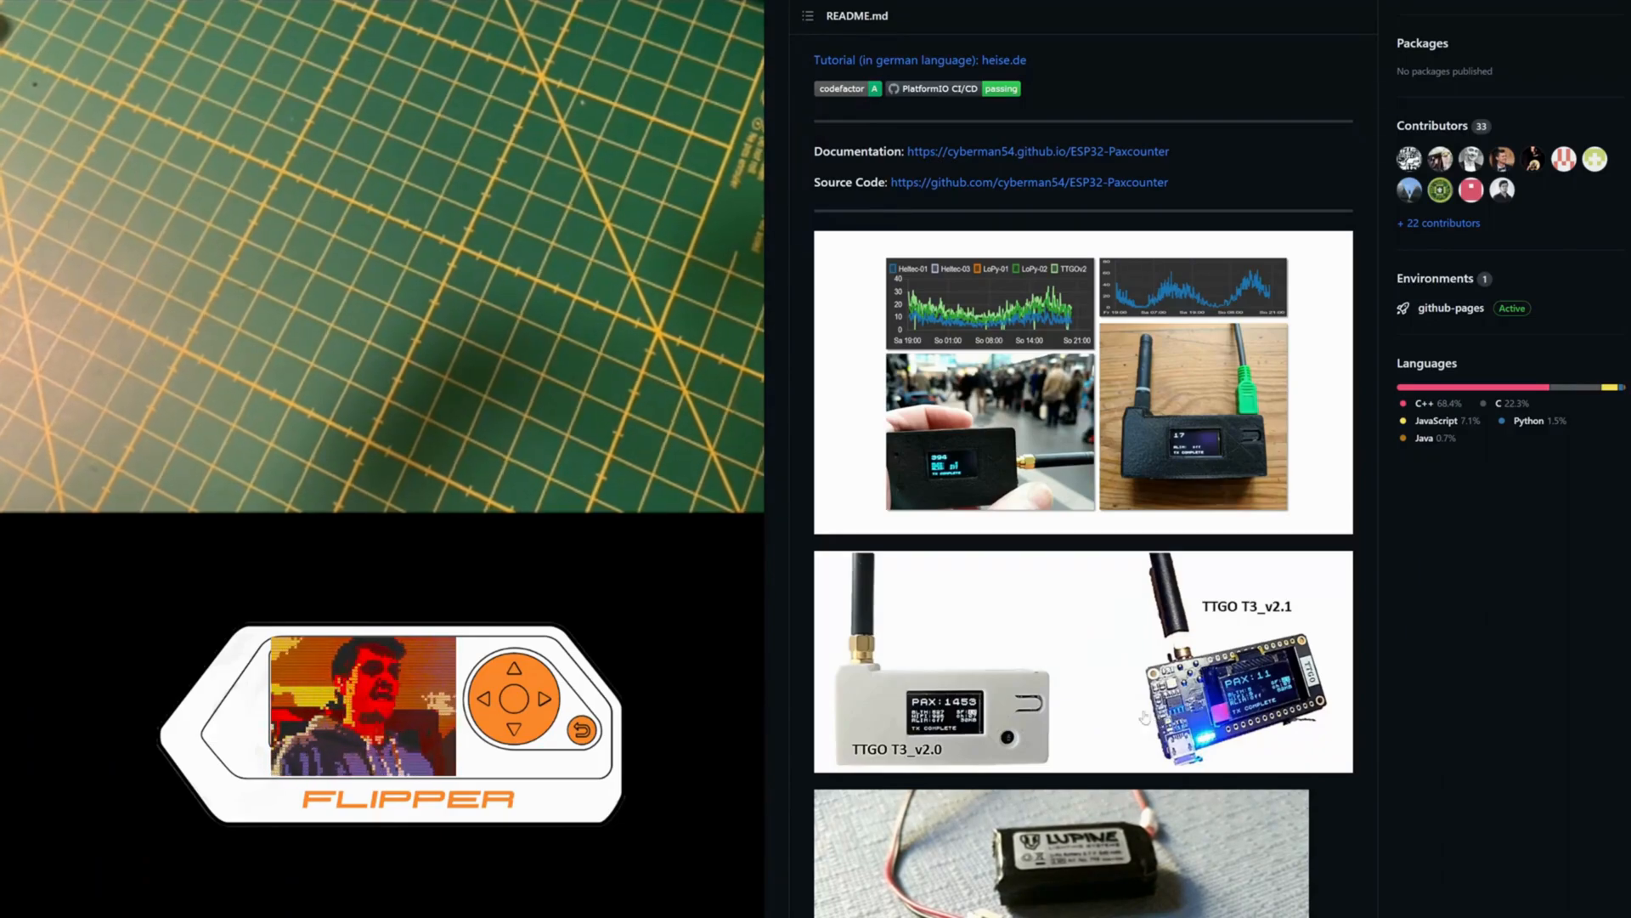
{"action": "scroll", "scroll_direction": "down", "scroll_amount": 3}
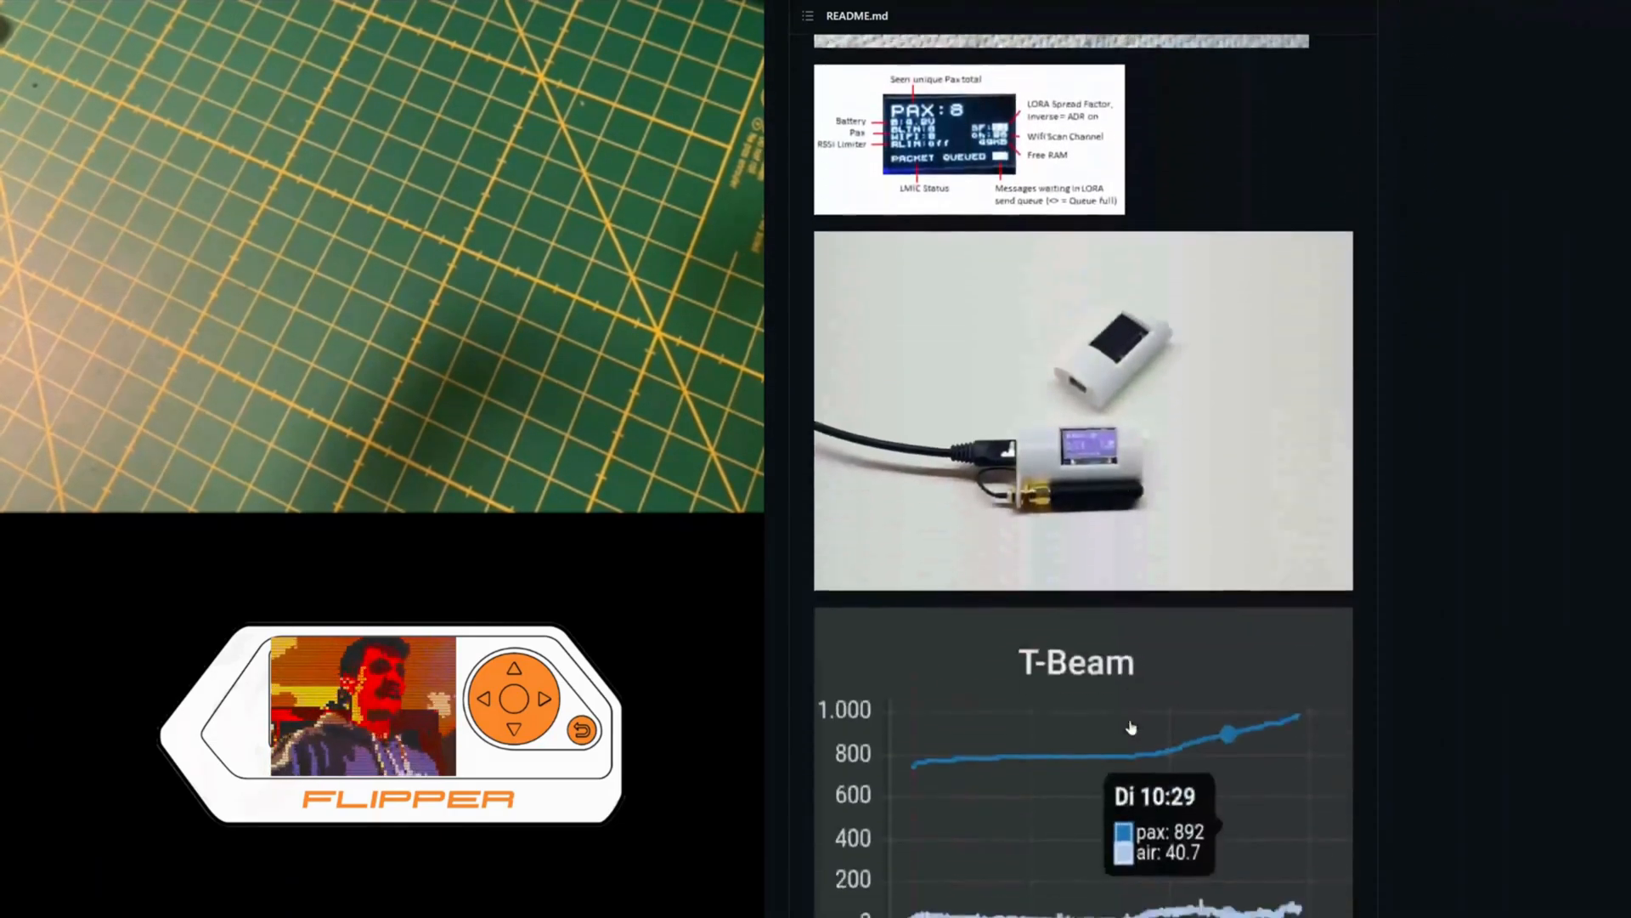
{"action": "scroll", "scroll_direction": "down", "scroll_amount": 3}
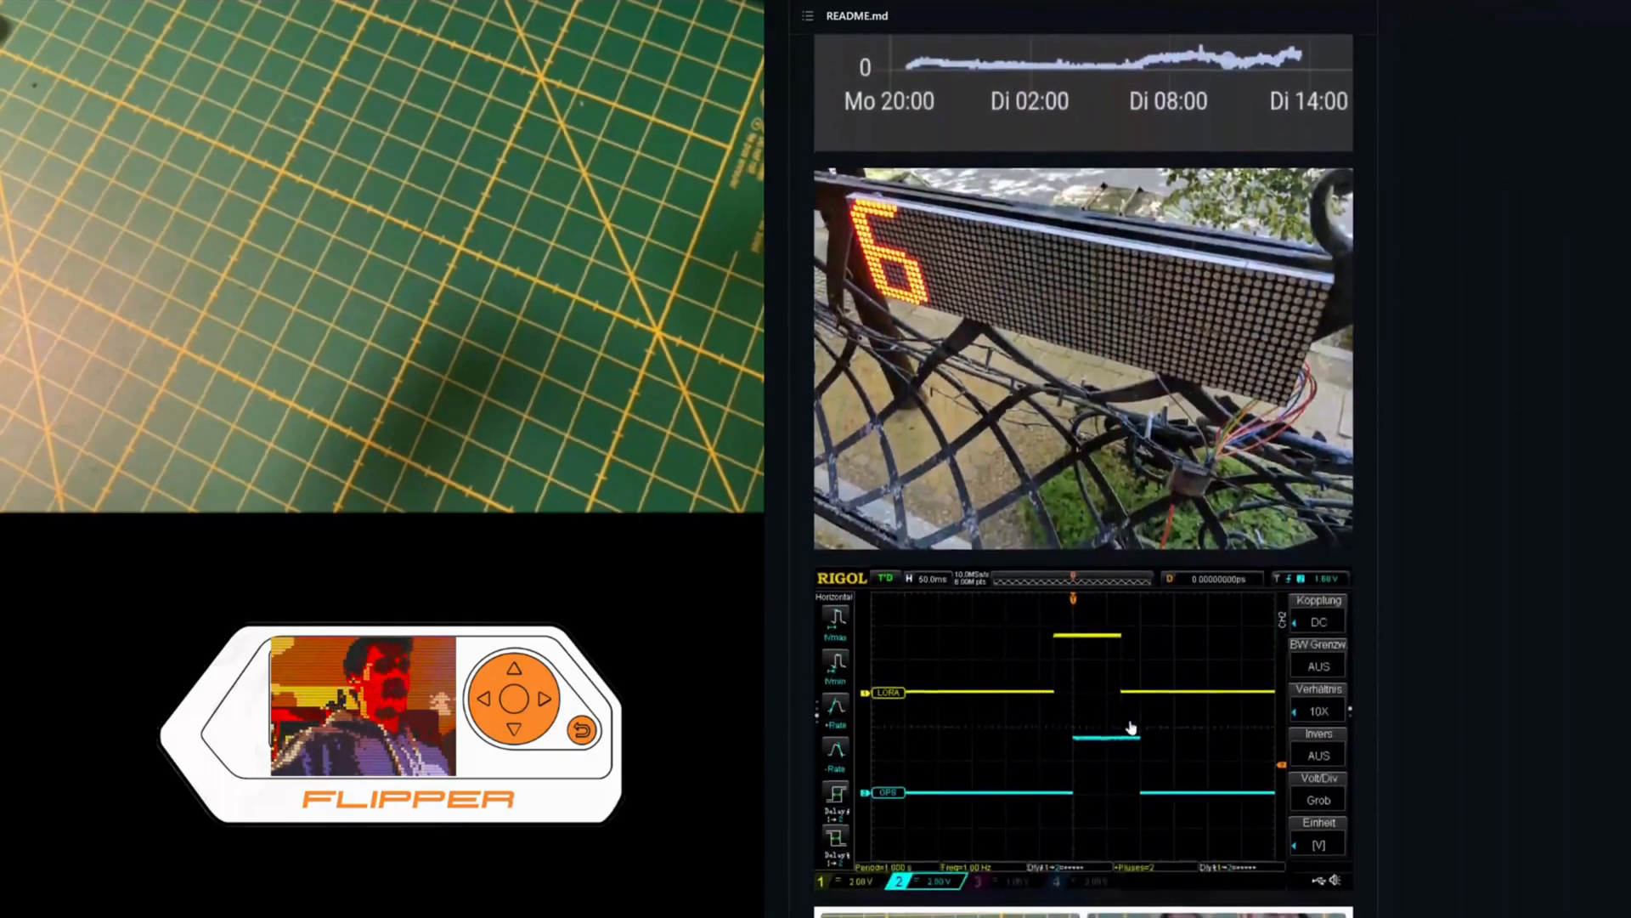